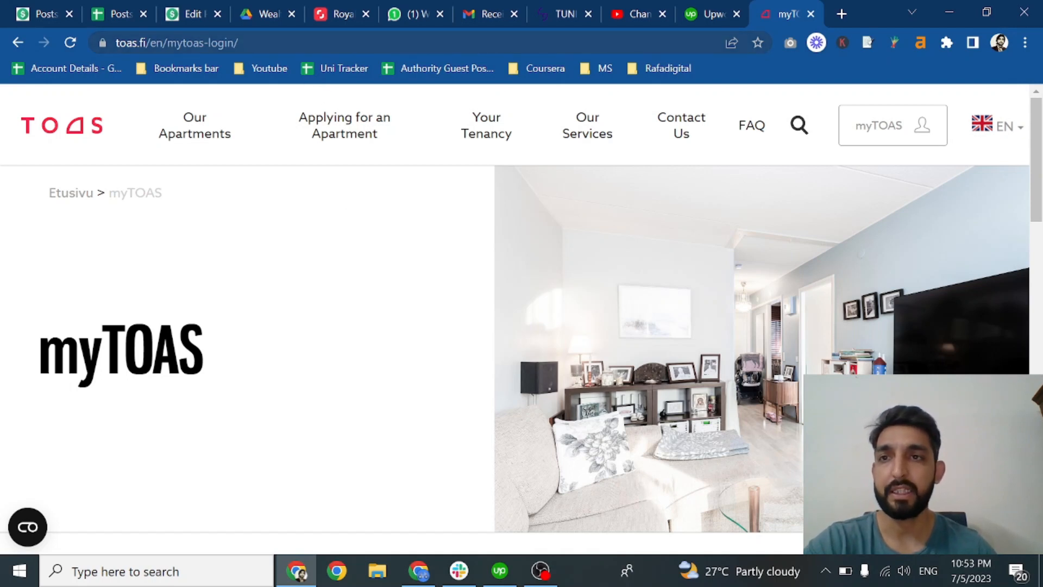
# Scroll the myTOAS page and go to the Tenant's log in identification page
pyautogui.scroll(-3)
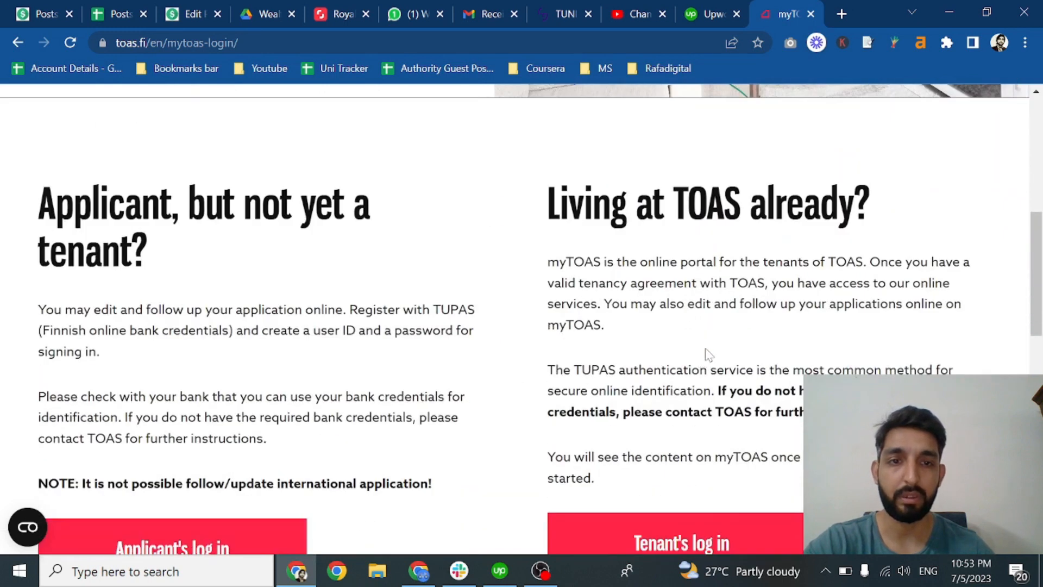
pyautogui.scroll(-3)
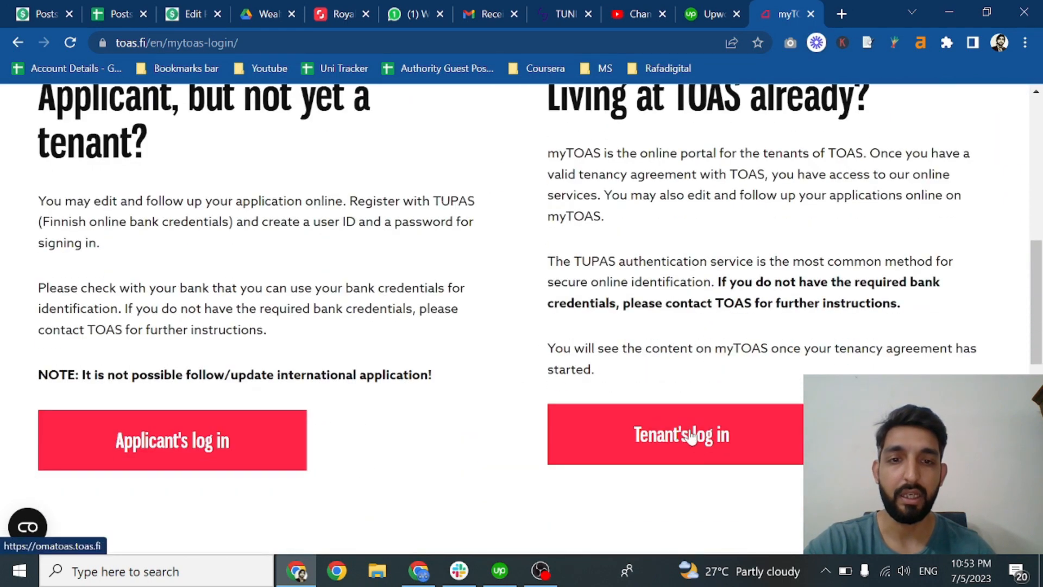
pyautogui.click(680, 433)
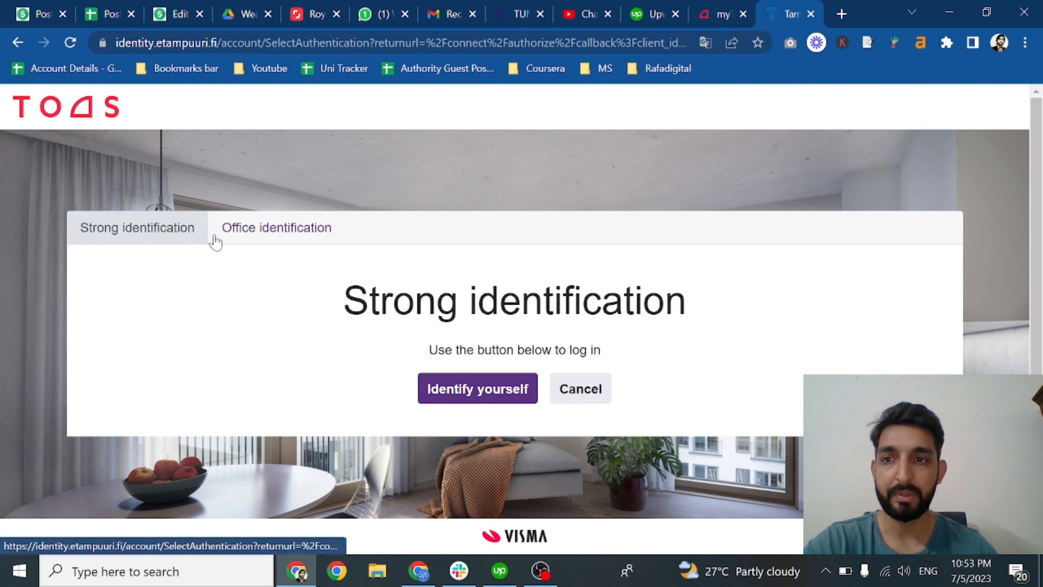
# Identify via Office identification with the email, switch to English, and sign up with the password
pyautogui.click(274, 227)
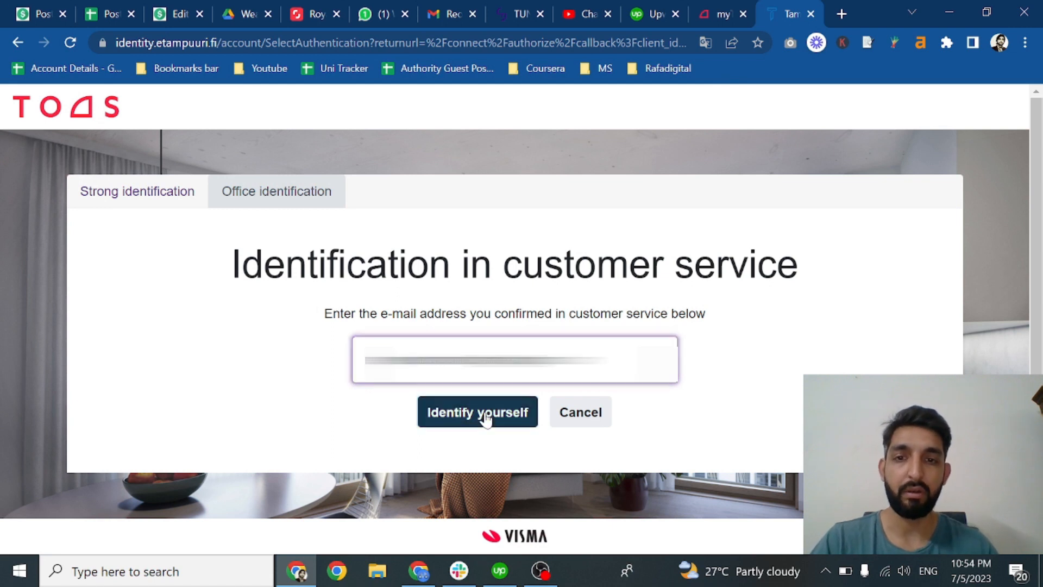
pyautogui.click(477, 412)
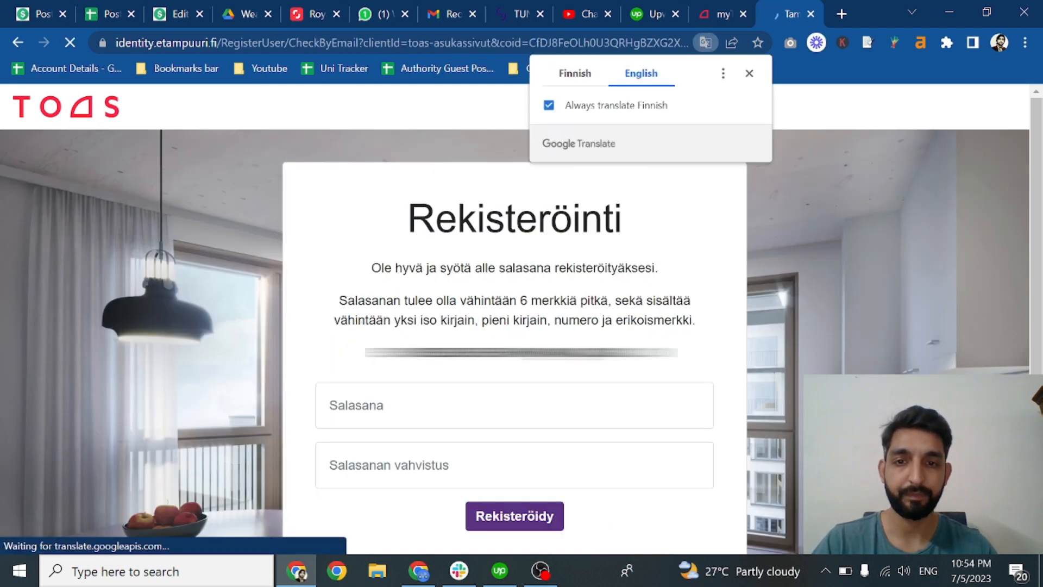
pyautogui.click(514, 404)
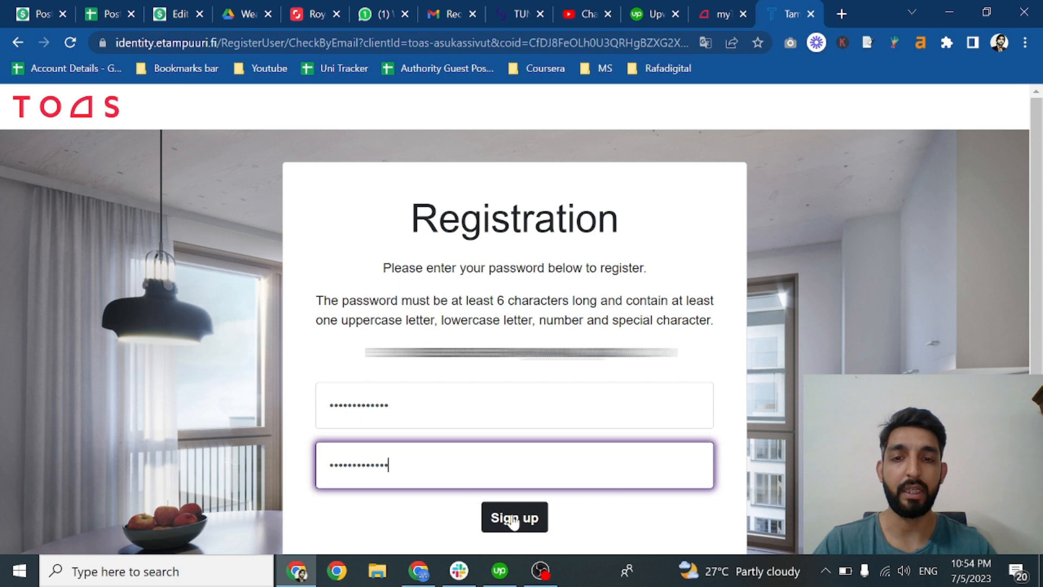
pyautogui.click(514, 517)
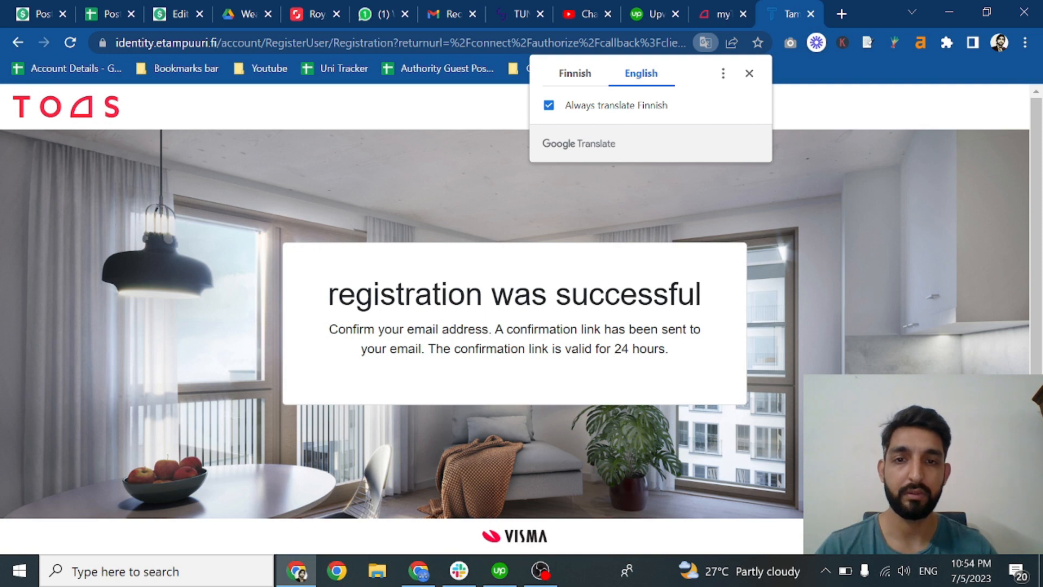
# Open the TOAS registration email and follow its CONFIRM EMAIL link
pyautogui.click(451, 13)
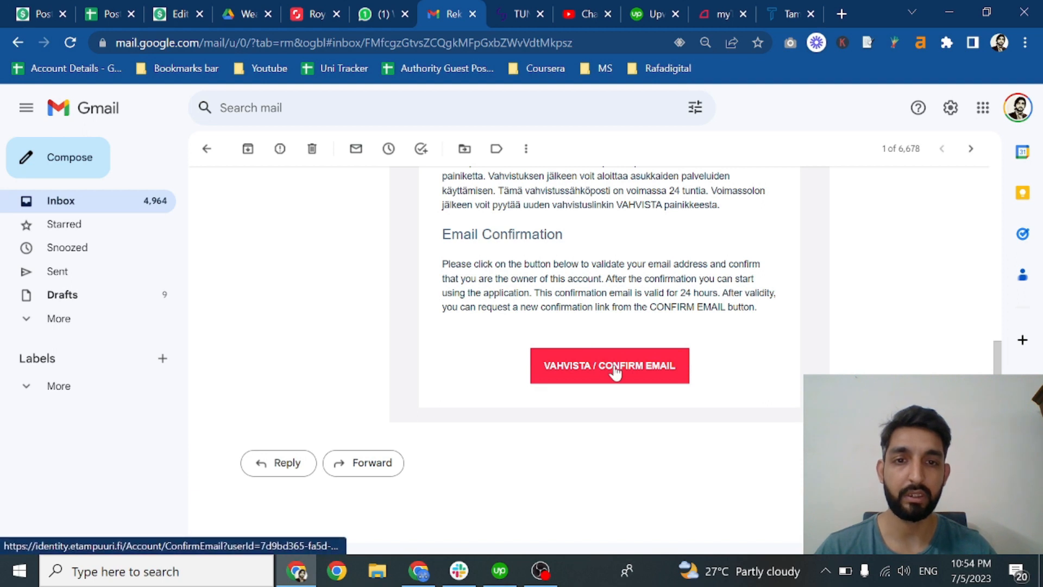
pyautogui.click(609, 365)
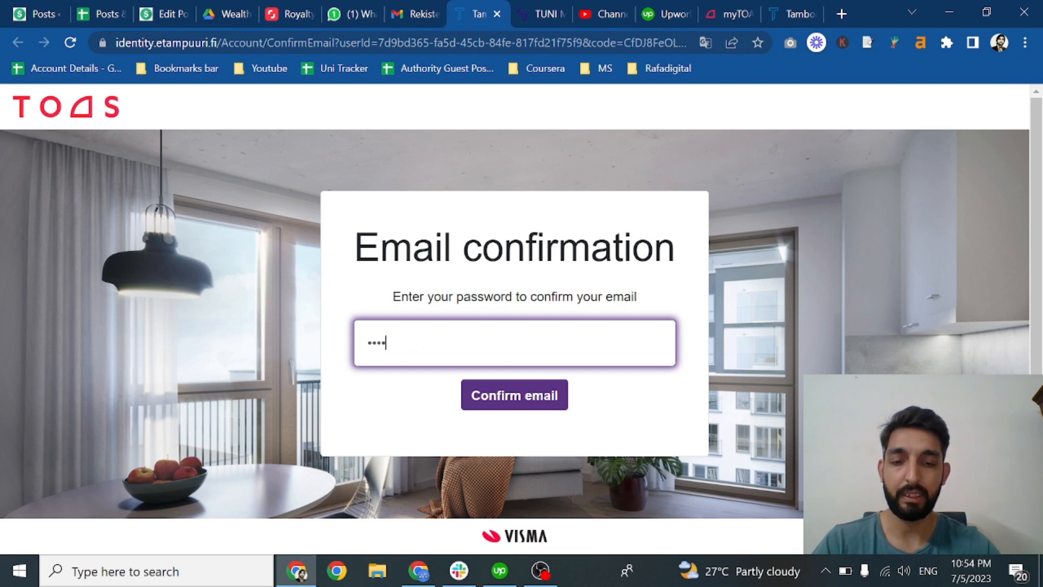
# Confirm the email with the password, view the verification in English, and follow the 'here' link to log in
pyautogui.write('password')
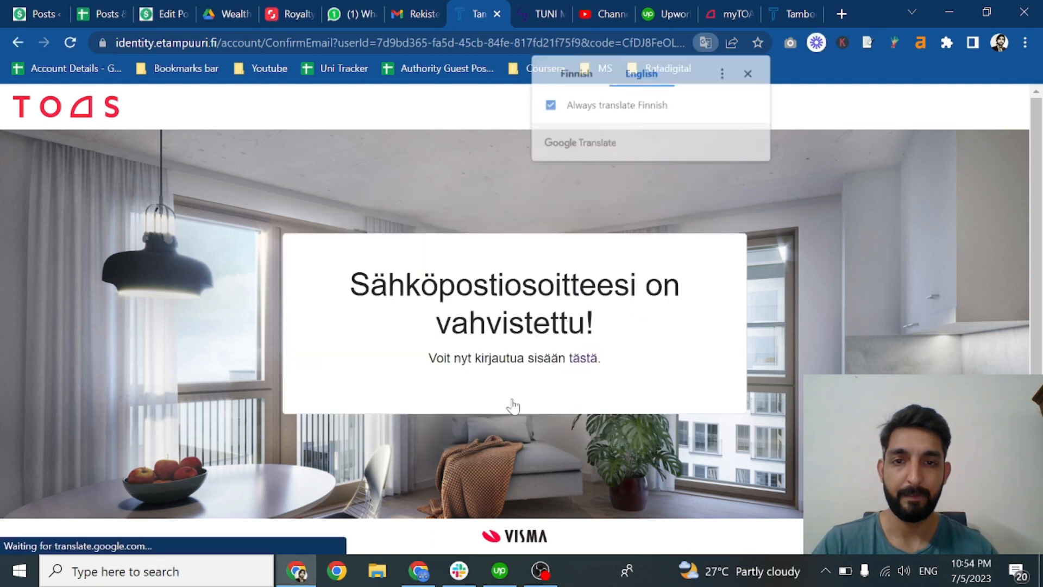
pyautogui.click(641, 72)
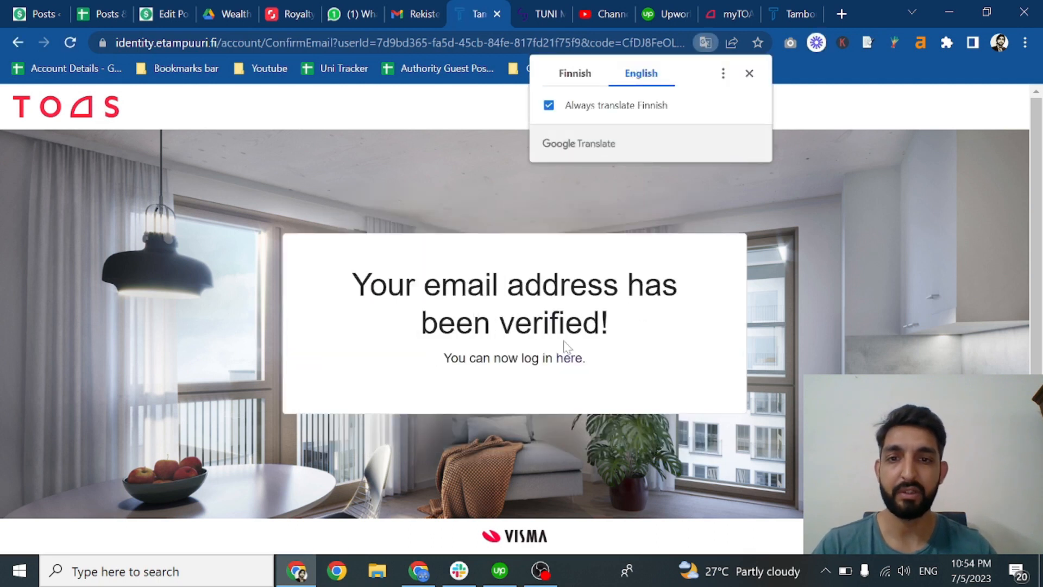
pyautogui.moveTo(571, 357)
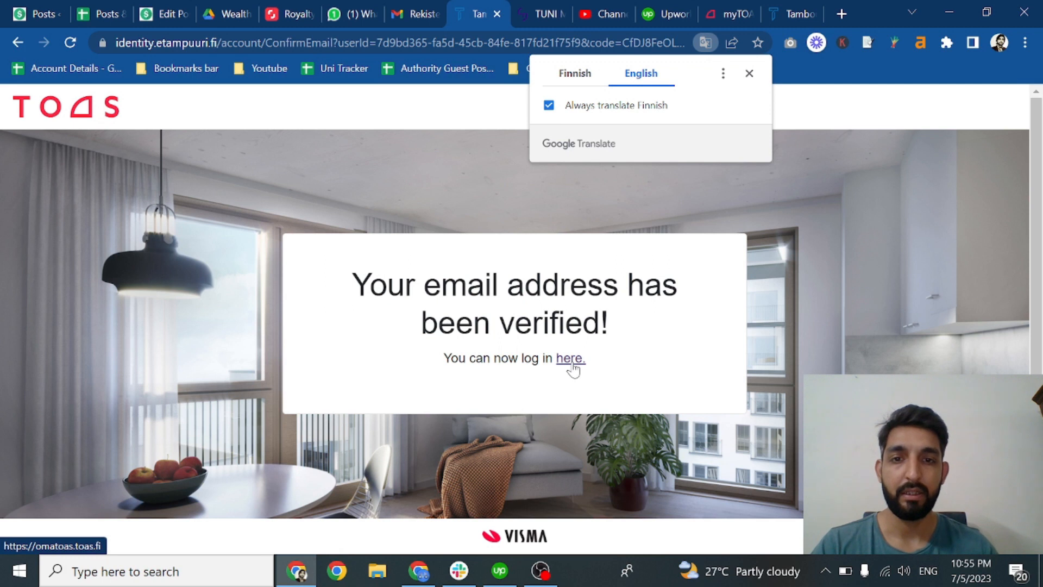
pyautogui.click(569, 357)
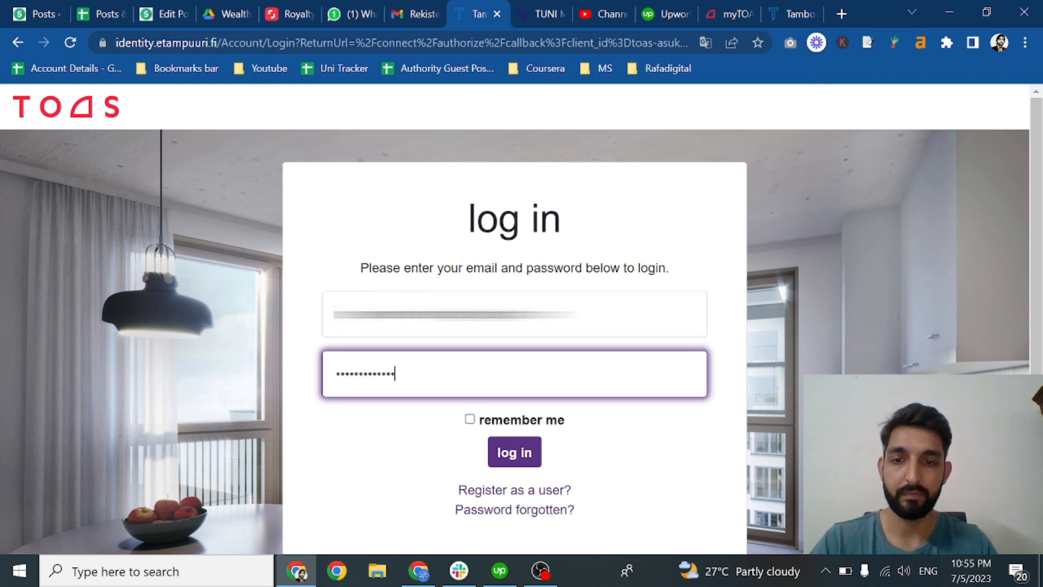
# Log in with remember me ticked and accept the Terms of Use to reach the myTOAS front page
pyautogui.click(514, 451)
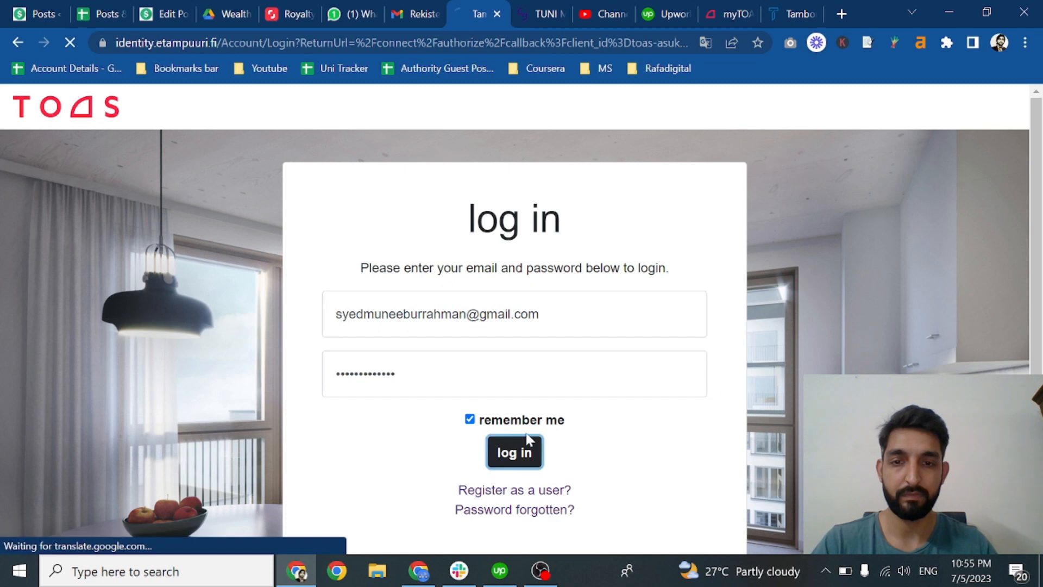
pyautogui.click(514, 452)
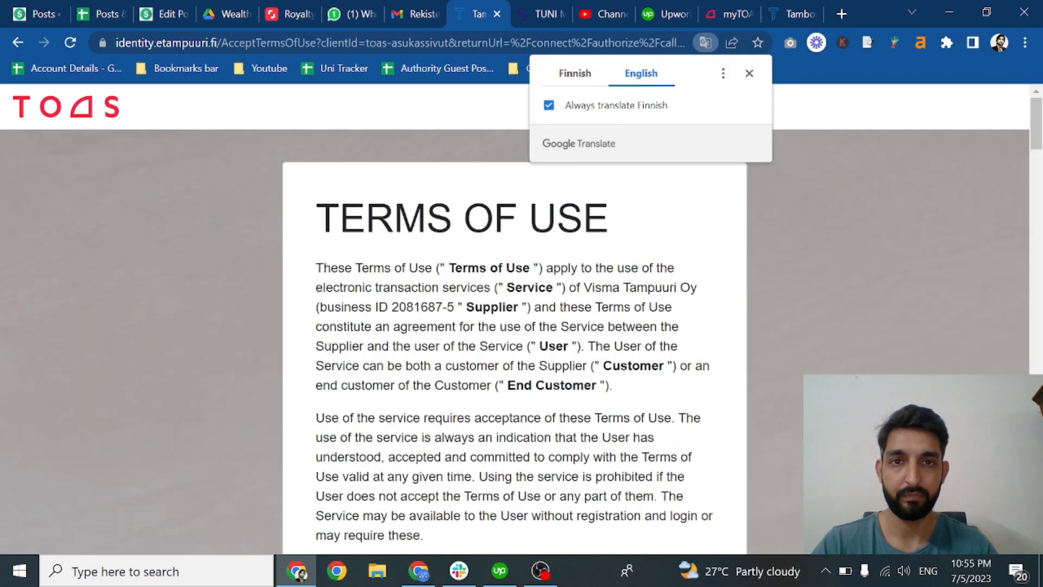
pyautogui.scroll(-3)
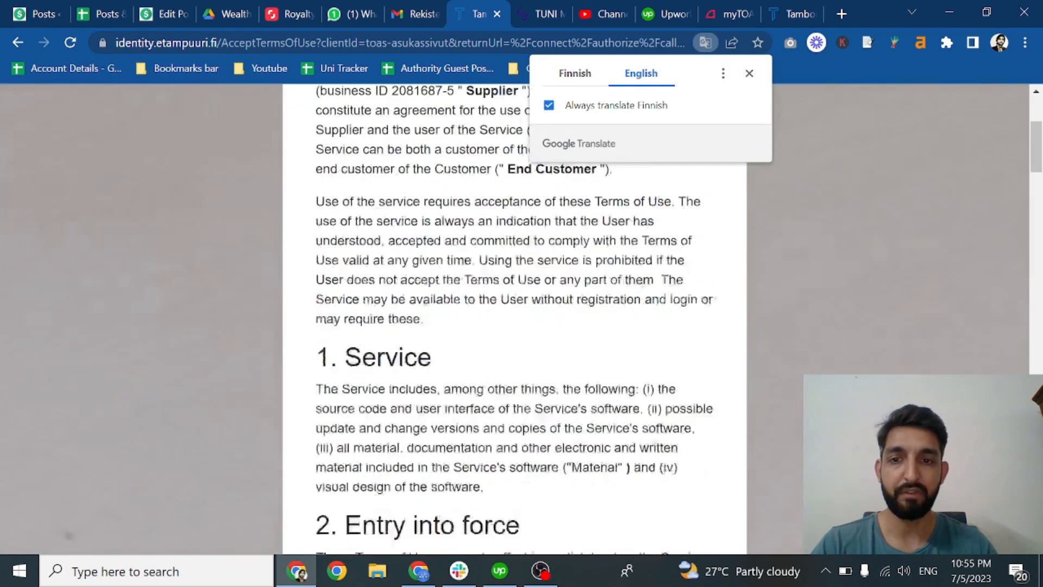
pyautogui.scroll(-3)
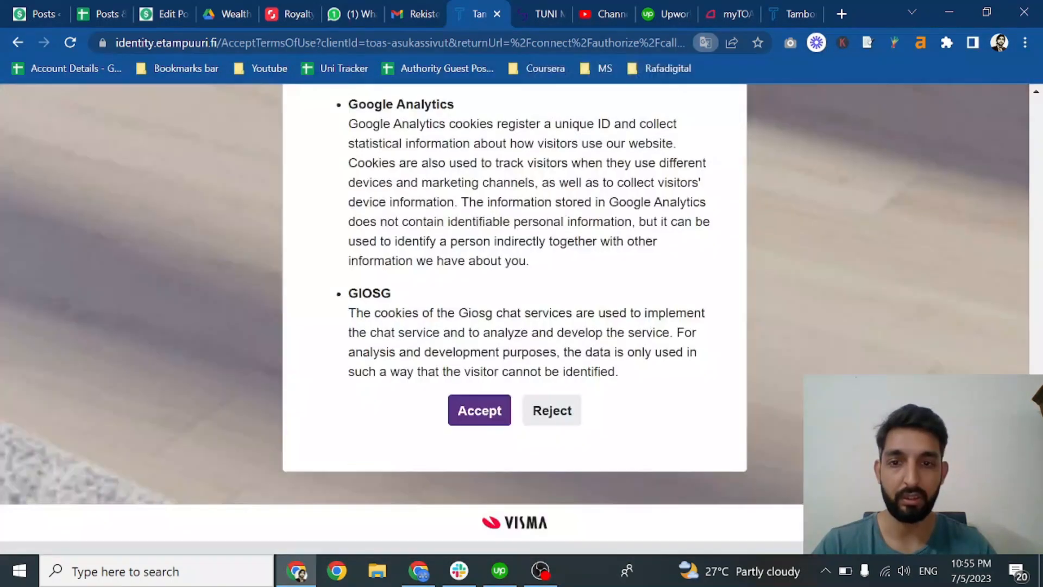
pyautogui.click(478, 410)
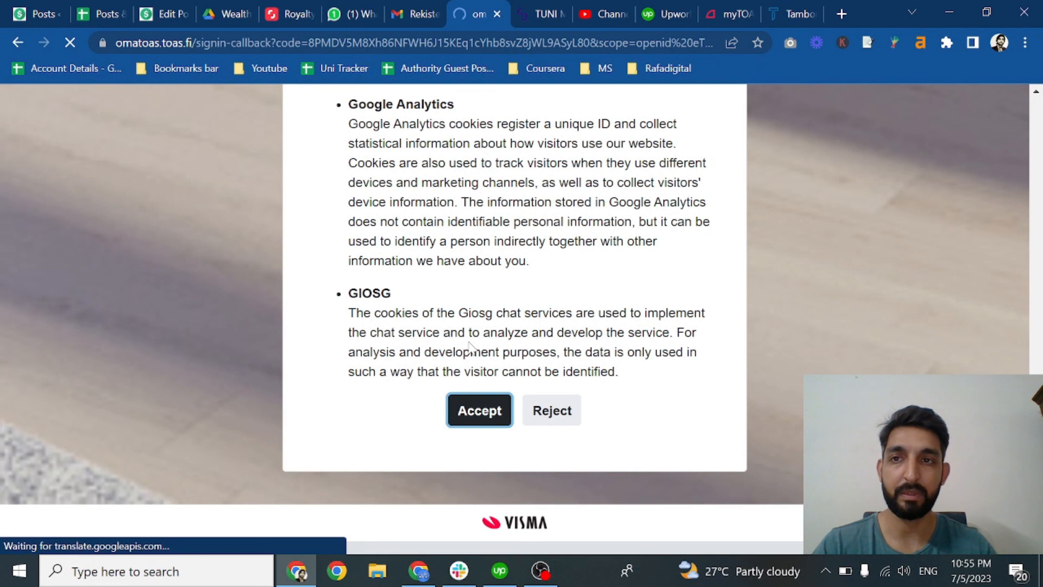
pyautogui.click(478, 410)
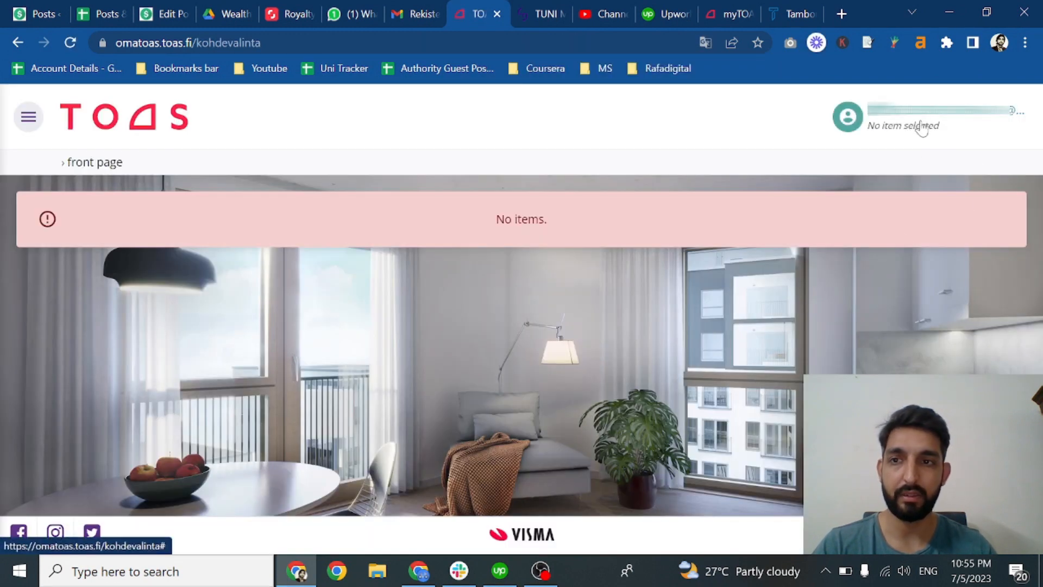
pyautogui.moveTo(906, 173)
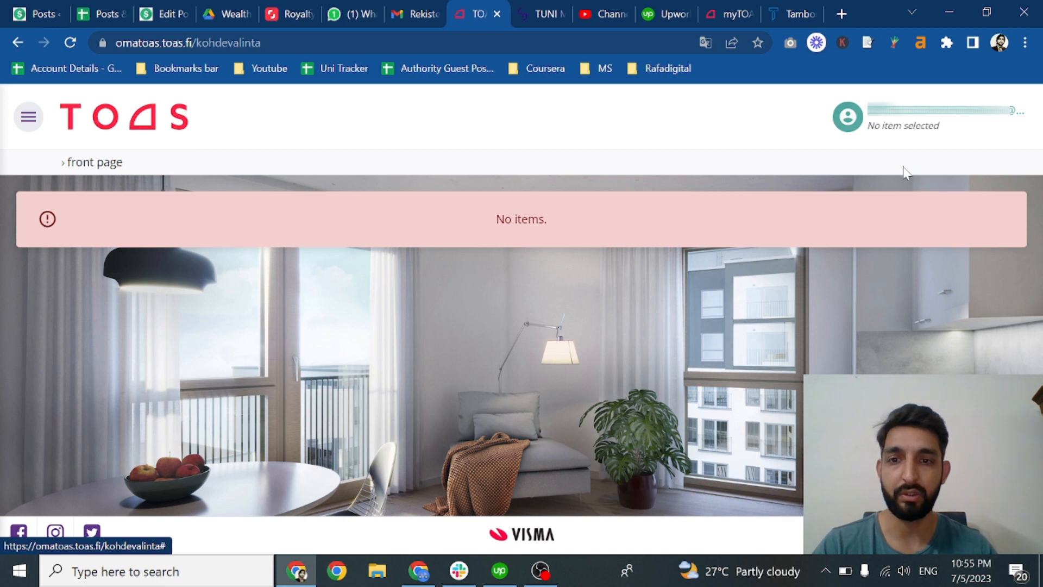